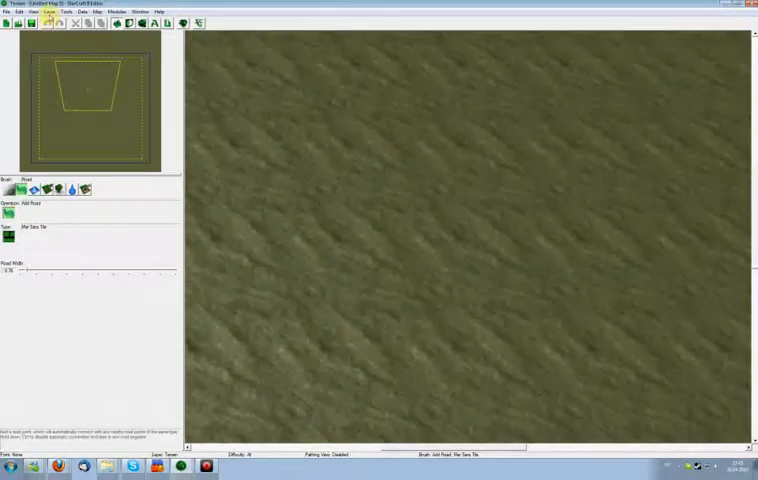
Step: Lay a winding dirt road across the grassy terrain using the Road brush
click(58, 11)
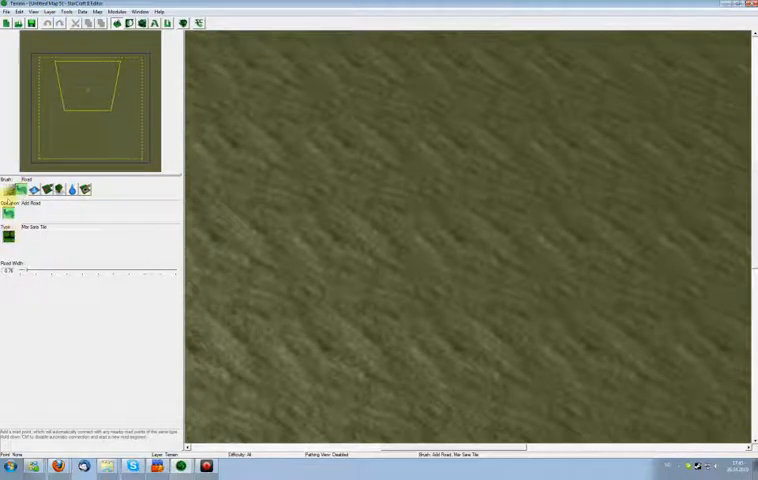
click(300, 202)
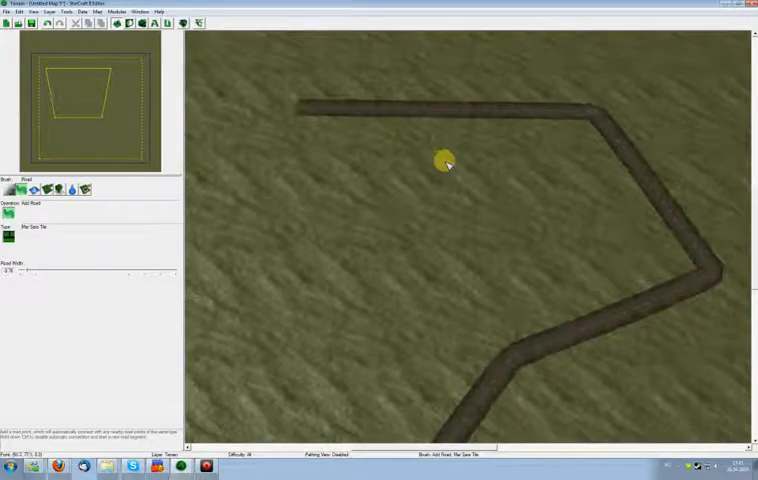
click(444, 164)
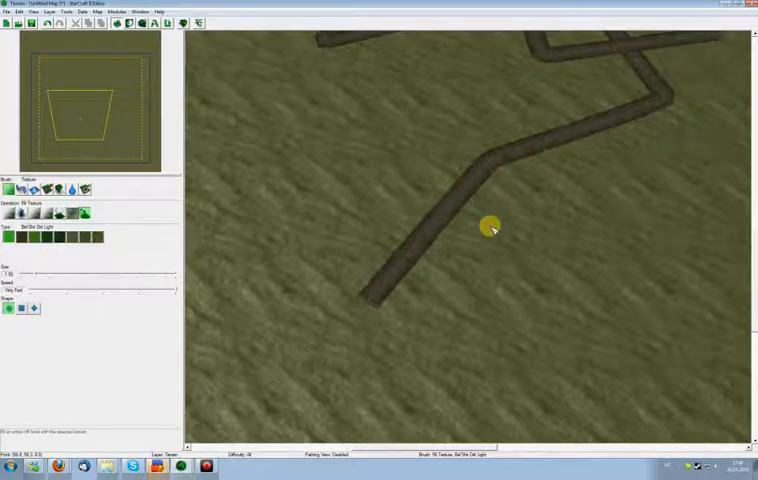
mouse_move(410, 190)
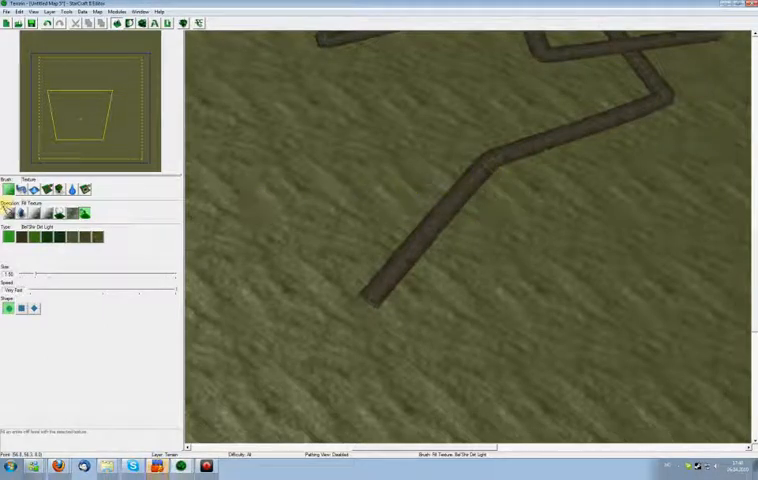
Step: Switch the Road brush to Select and pick the upper road's end node
click(21, 189)
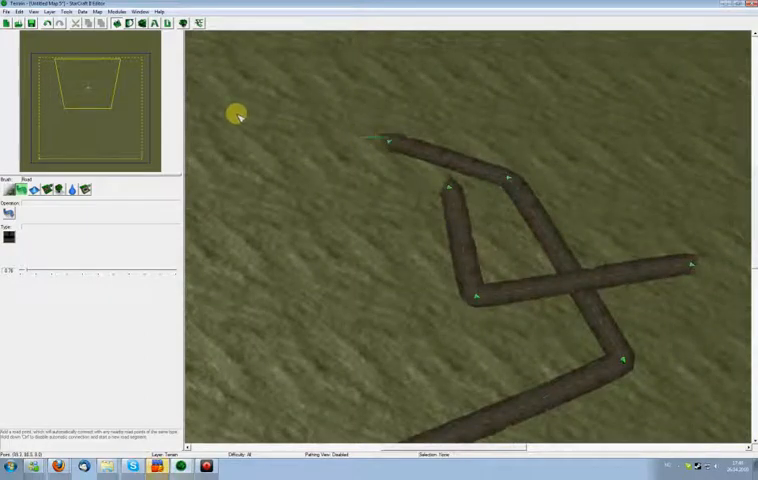
click(392, 140)
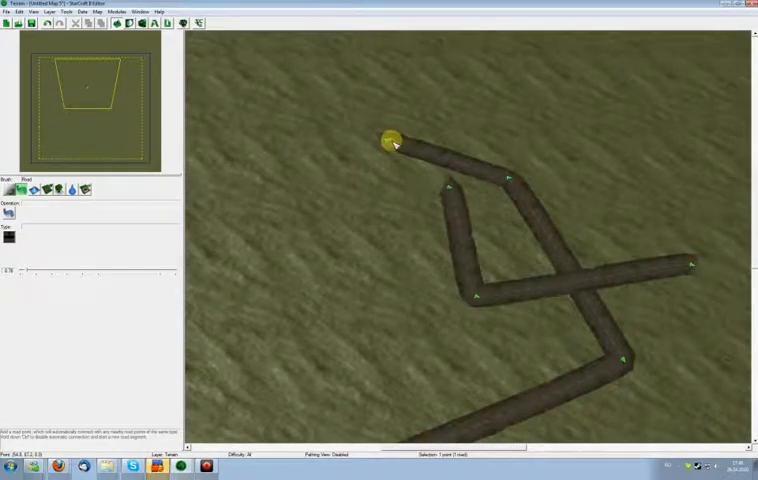